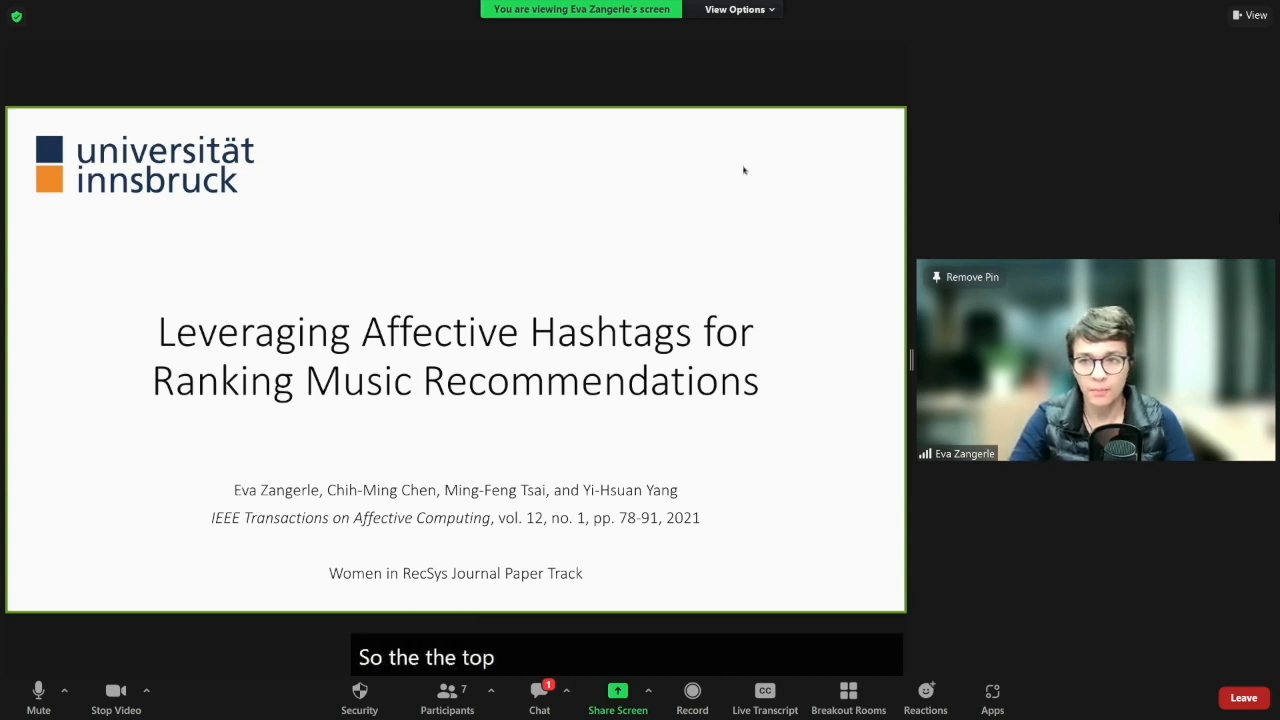
mouse_move(502, 280)
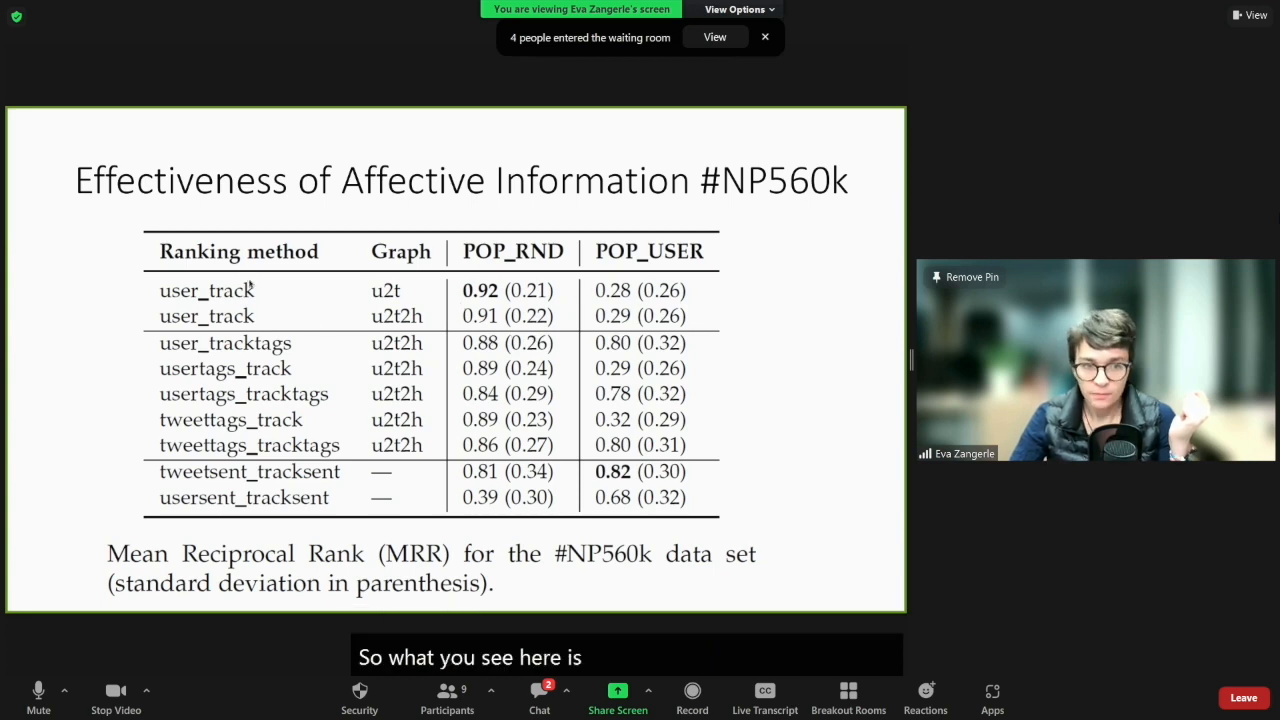
mouse_move(108, 287)
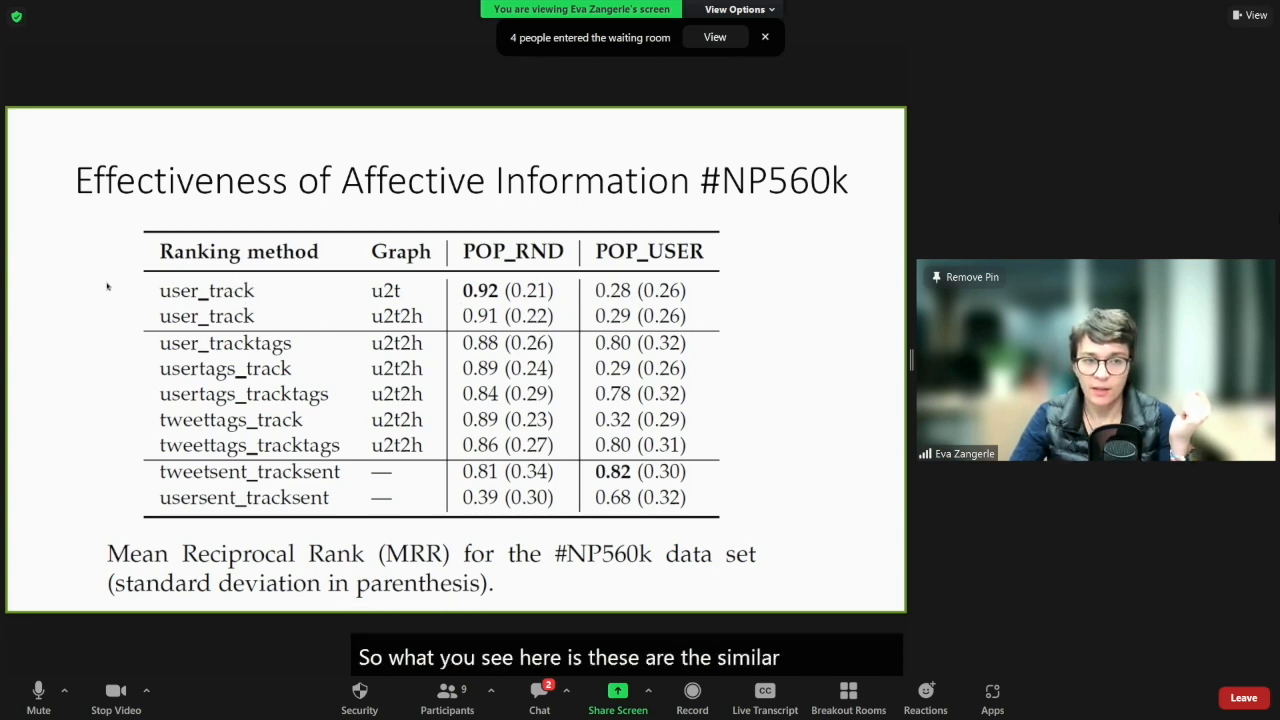